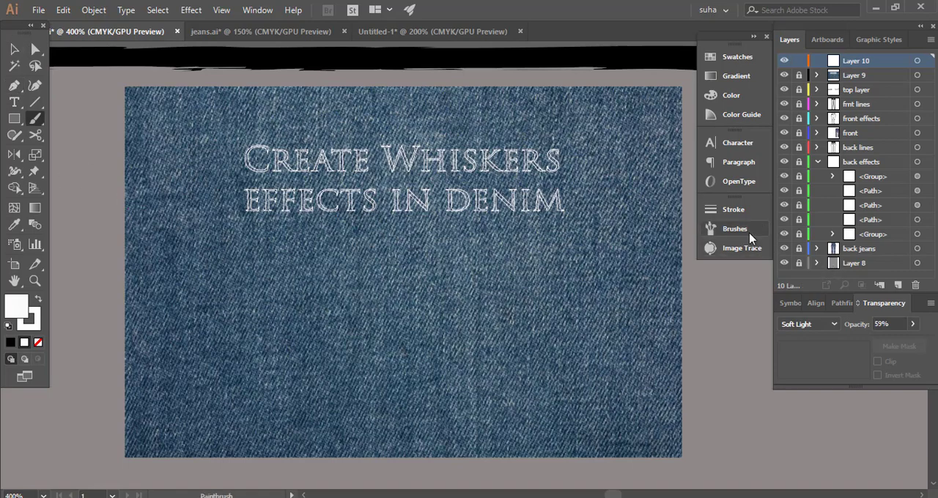
Expand the Brushes panel from the dock and scroll through its brush library.
click(734, 228)
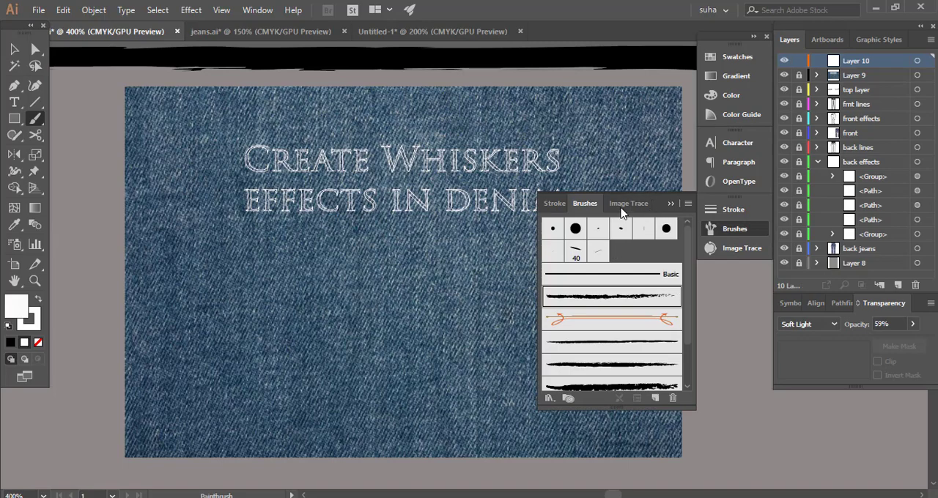
scroll(down, 3)
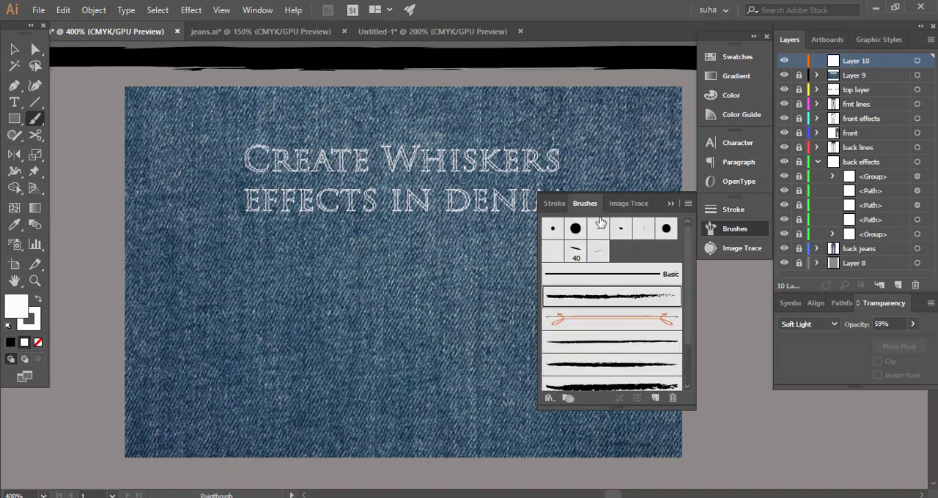
click(257, 9)
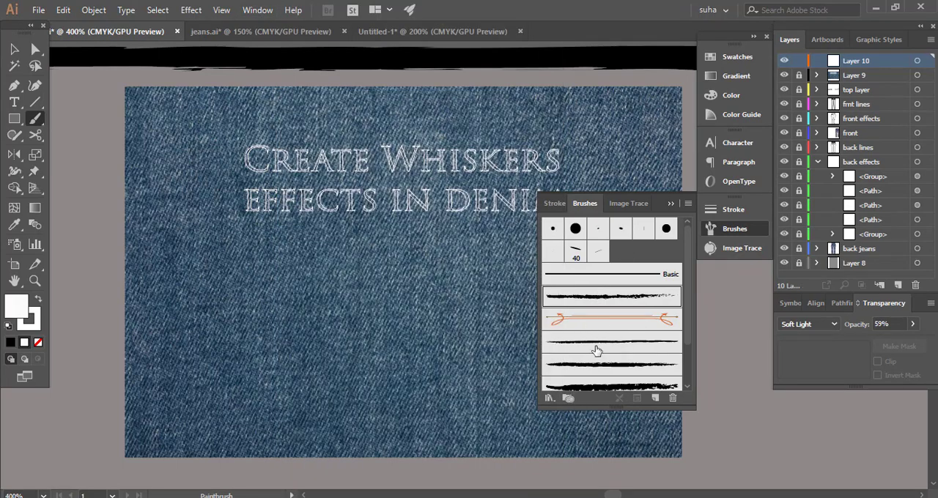
mouse_move(595, 353)
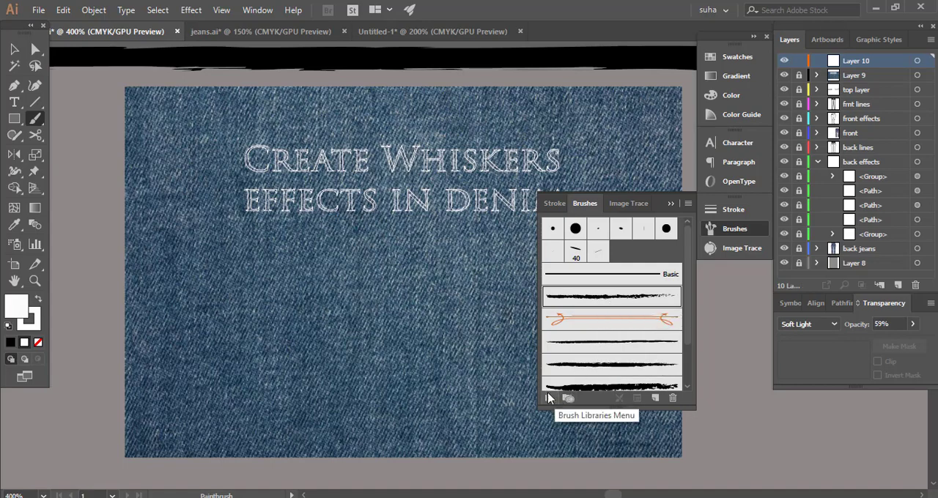
Browse the Brush Libraries menu (Borders, Artistic) without loading one, leaving fill at None.
click(549, 398)
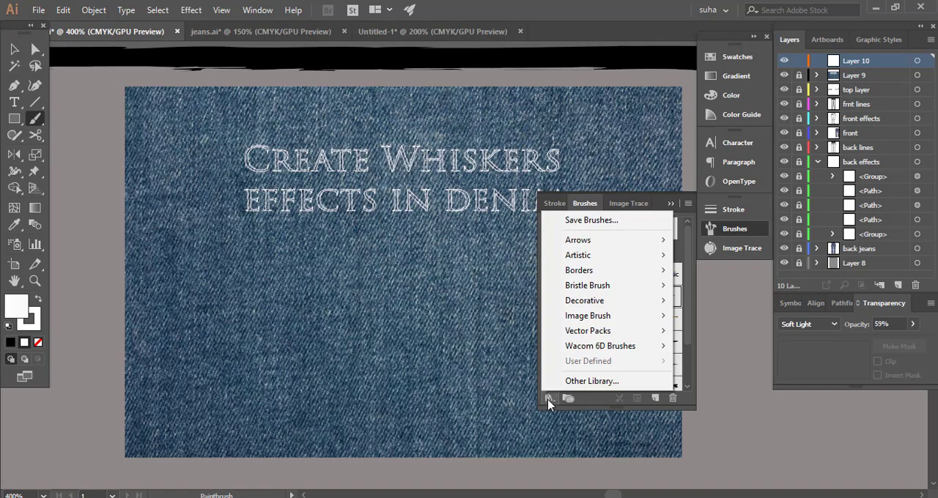
mouse_move(579, 270)
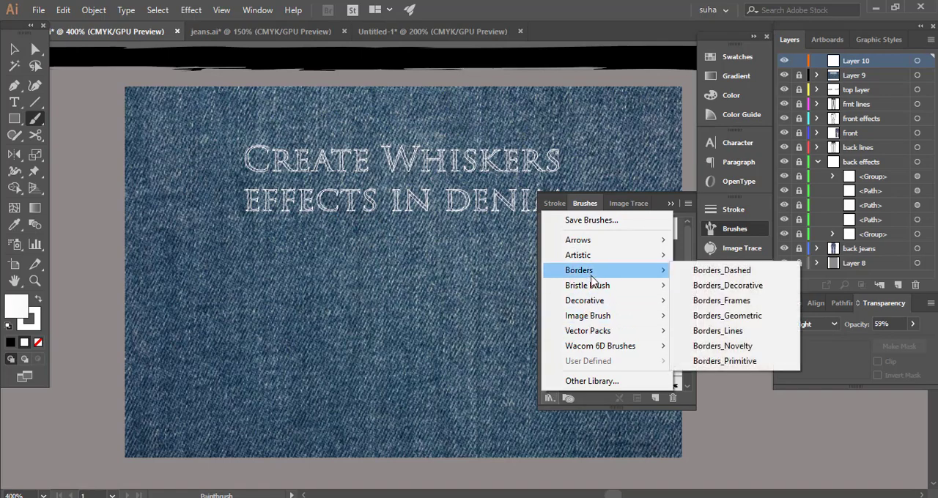
mouse_move(578, 255)
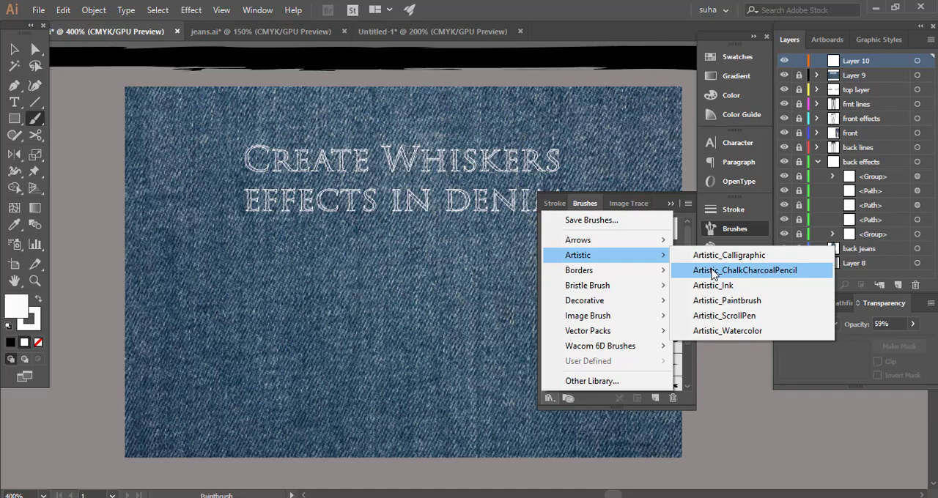
mouse_move(662, 262)
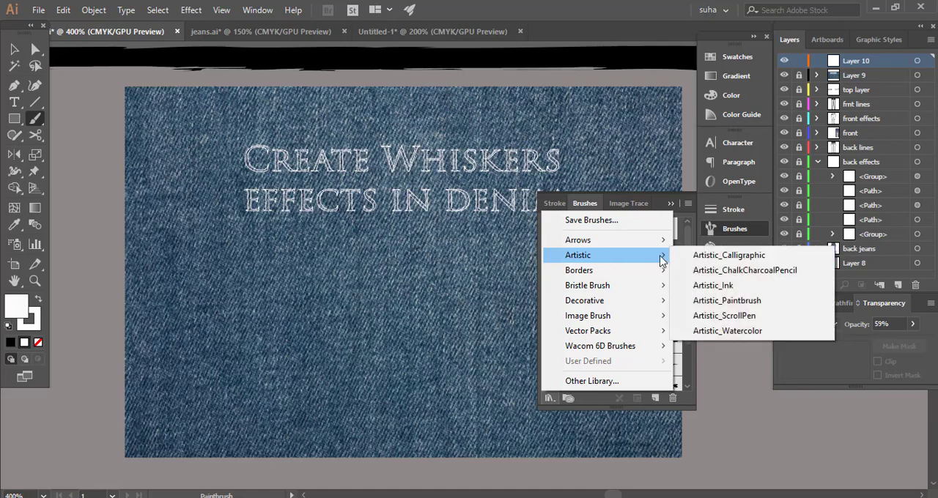
click(726, 300)
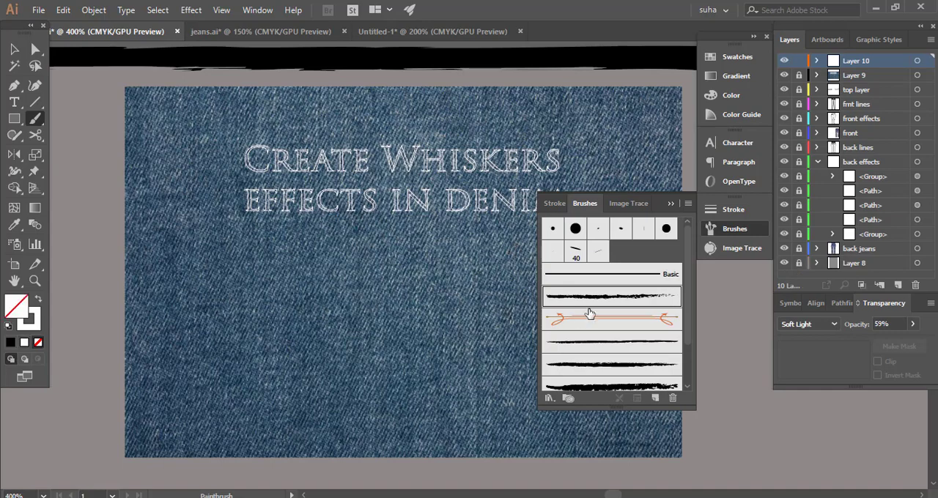
mouse_move(599, 304)
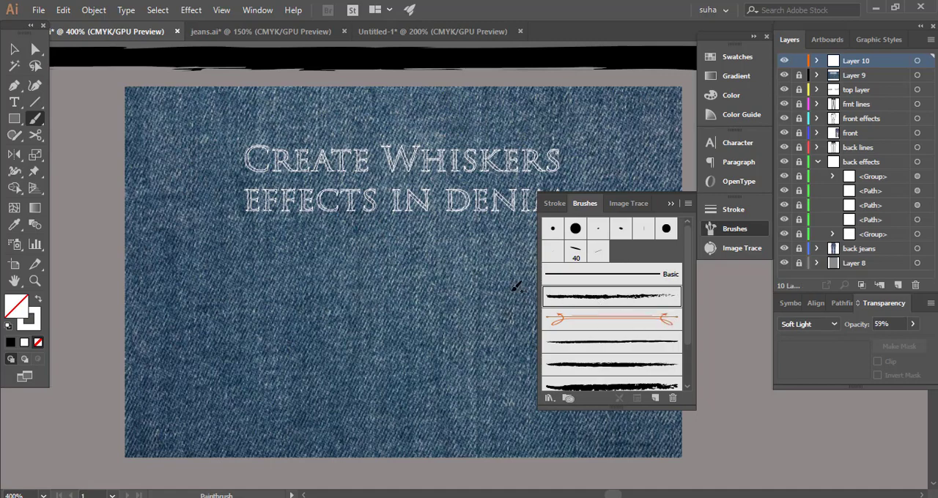
mouse_move(568, 364)
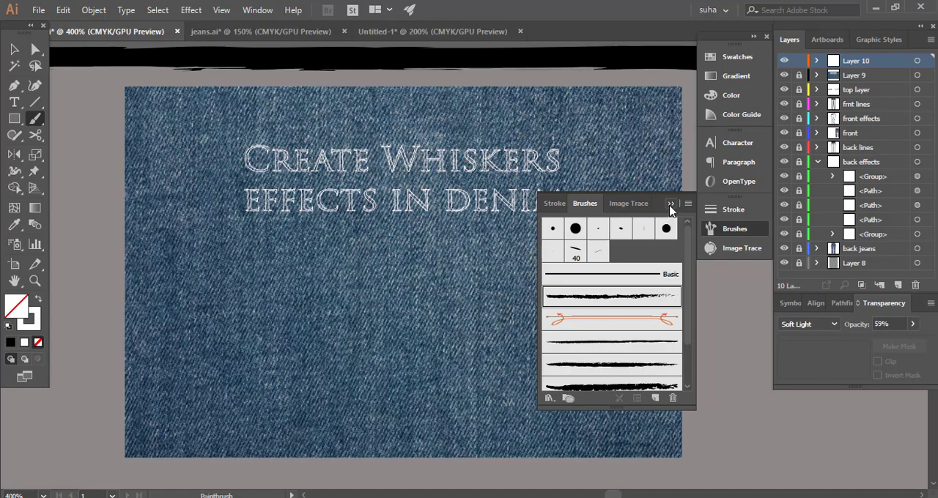
Collapse the Brushes panel and paint diagonal white chalky whisker streaks across the denim.
click(671, 203)
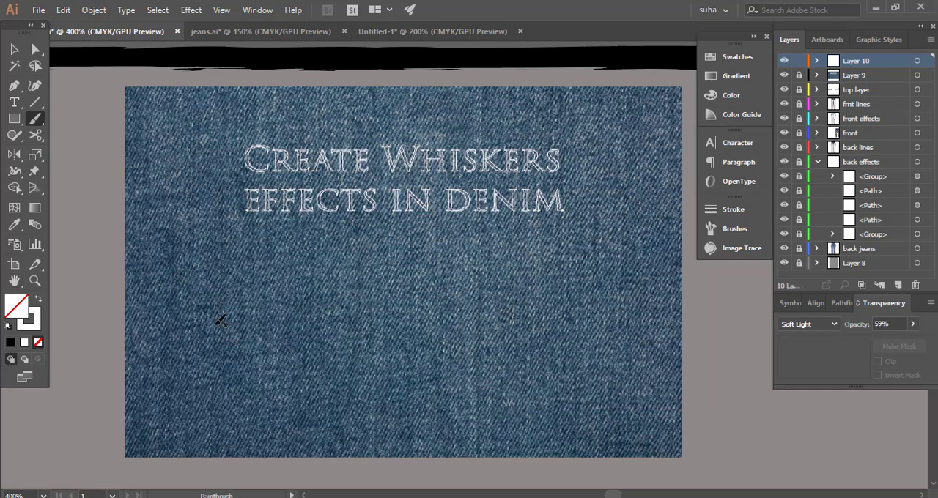
drag(189, 321, 458, 225)
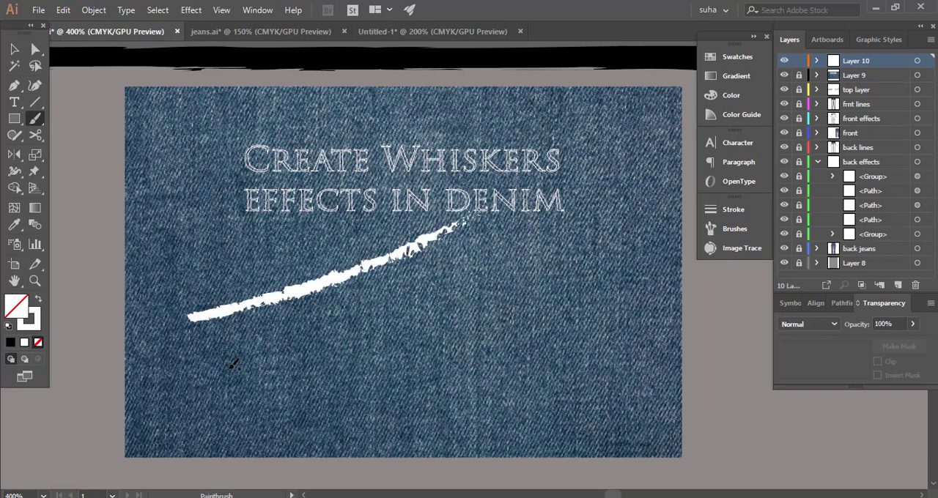
drag(224, 362, 520, 231)
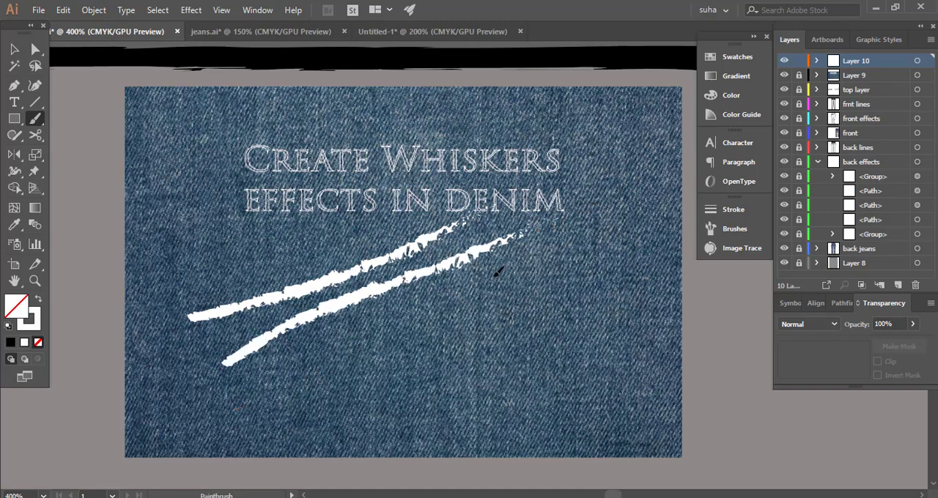
drag(238, 407, 528, 241)
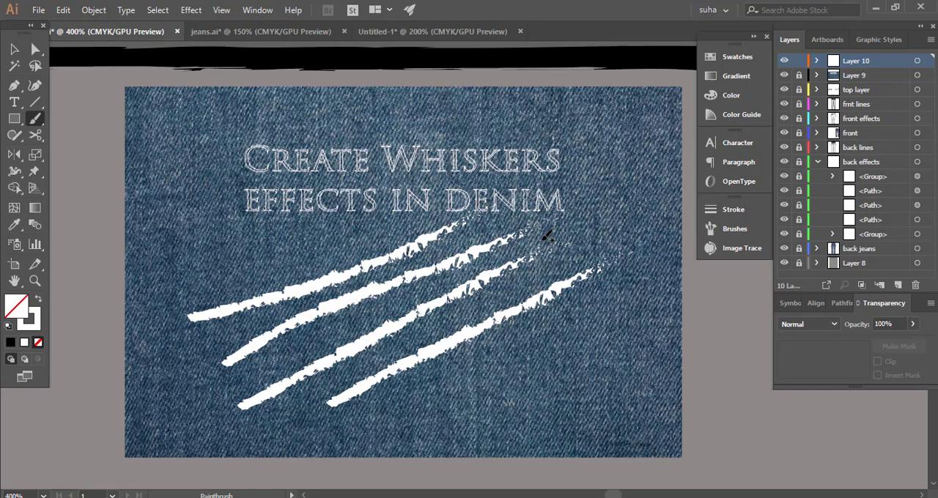
mouse_move(626, 152)
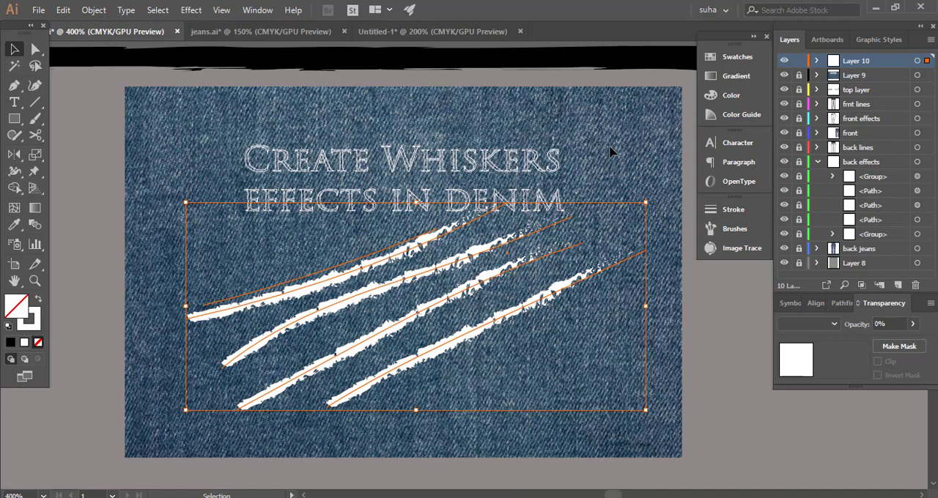
mouse_move(872, 311)
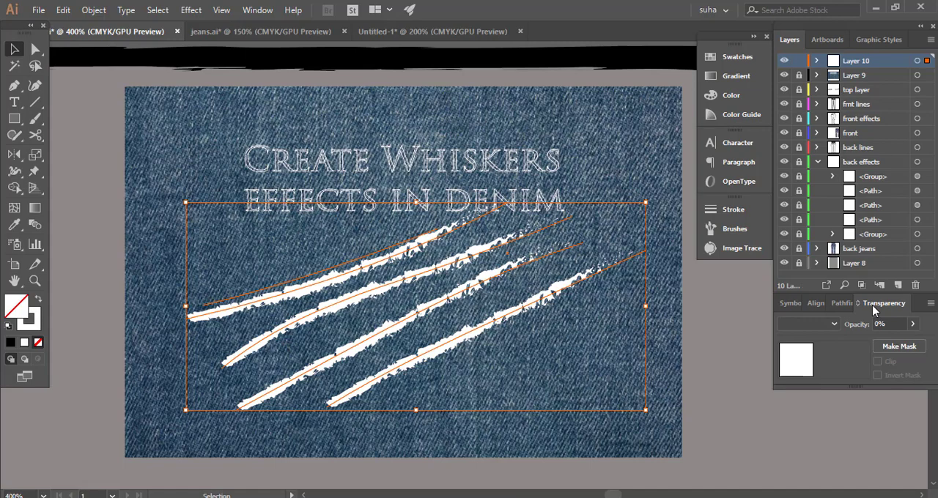
Set the whiskers' opacity to 0% in Transparency and browse blending modes toward Soft Light.
click(257, 9)
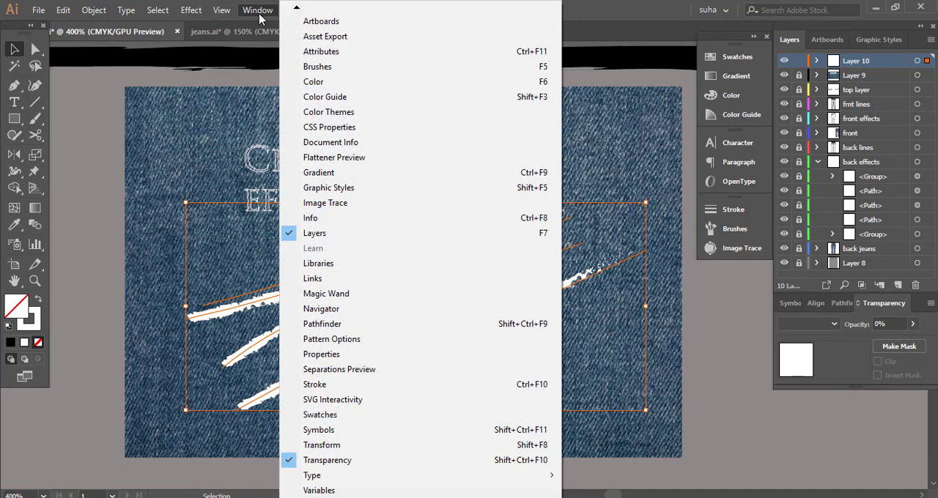
mouse_move(200, 26)
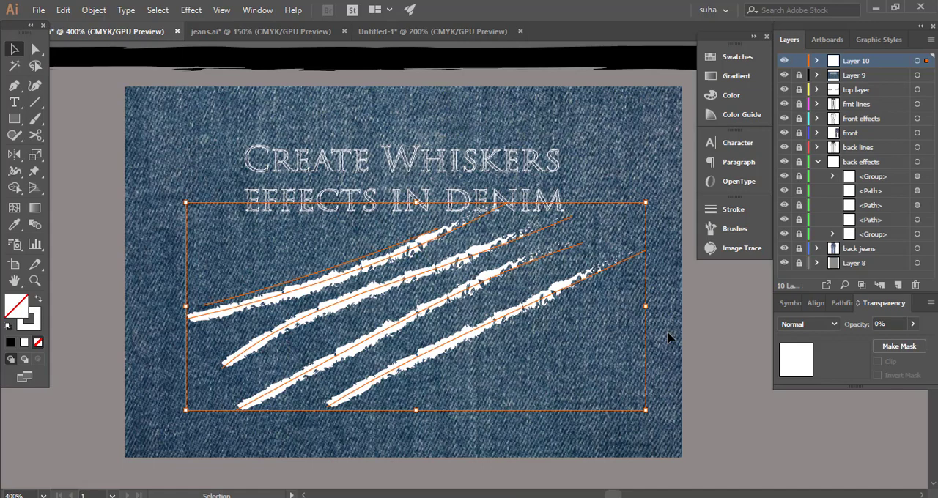
mouse_move(832, 325)
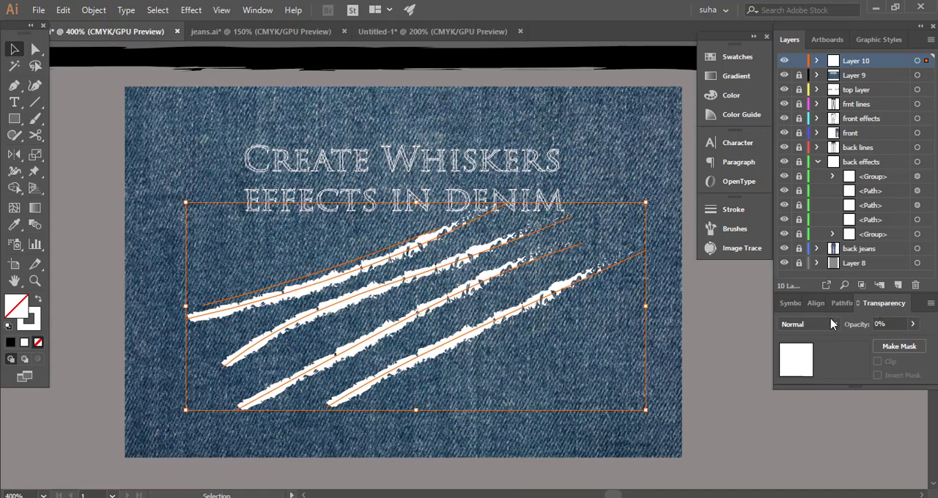
click(792, 324)
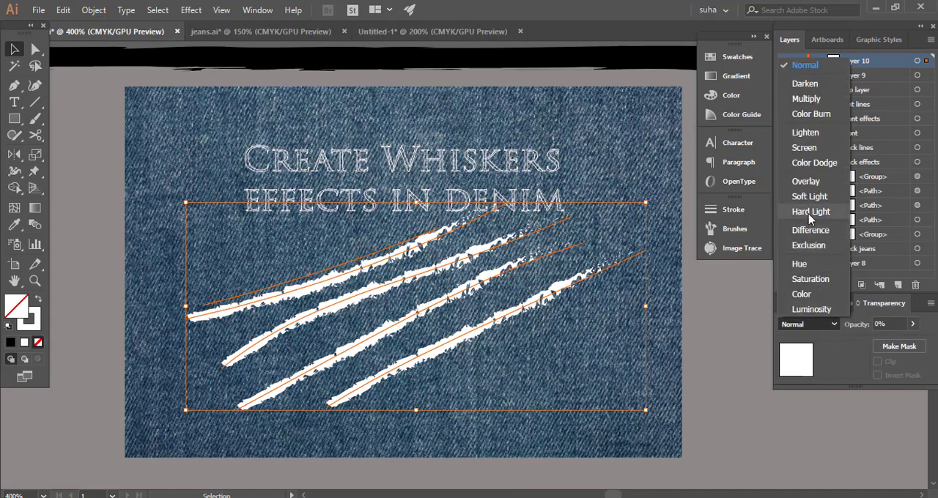
mouse_move(810, 196)
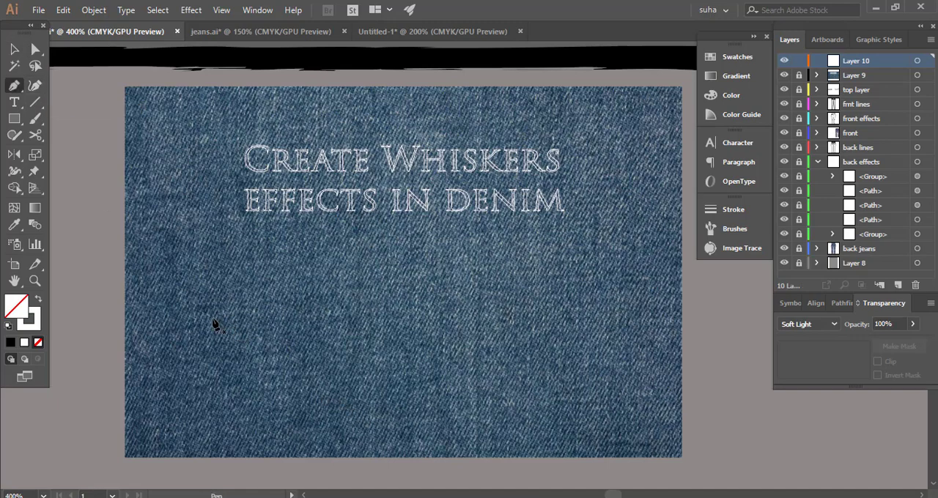
Draw diagonal pen lines across the denim and give them Width Profile 5 in the Stroke panel.
drag(212, 319, 440, 254)
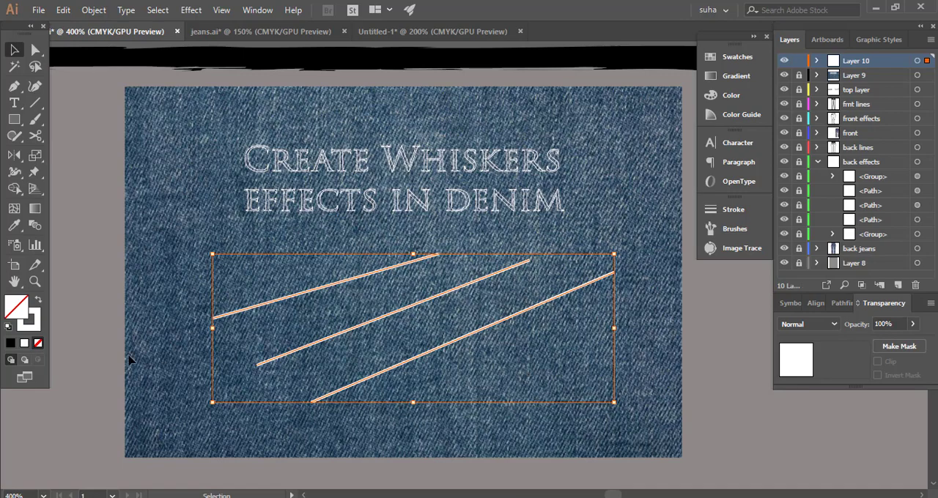
click(732, 210)
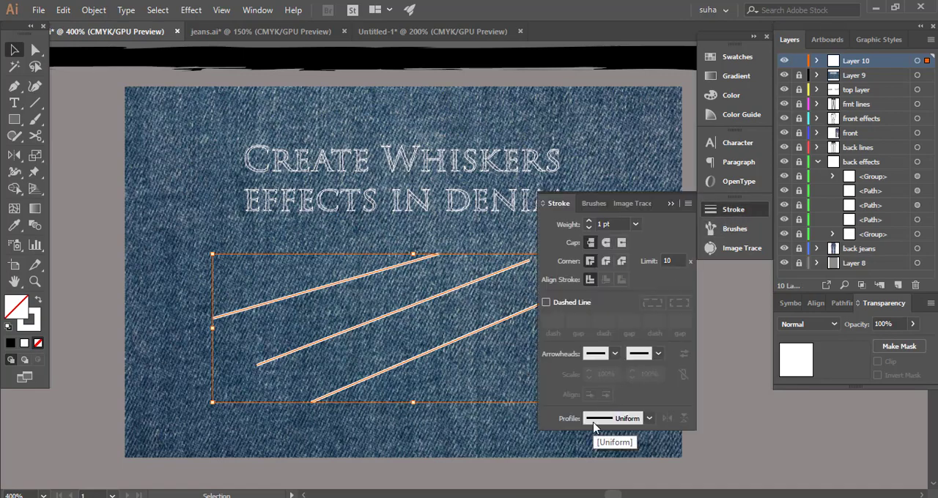
click(648, 418)
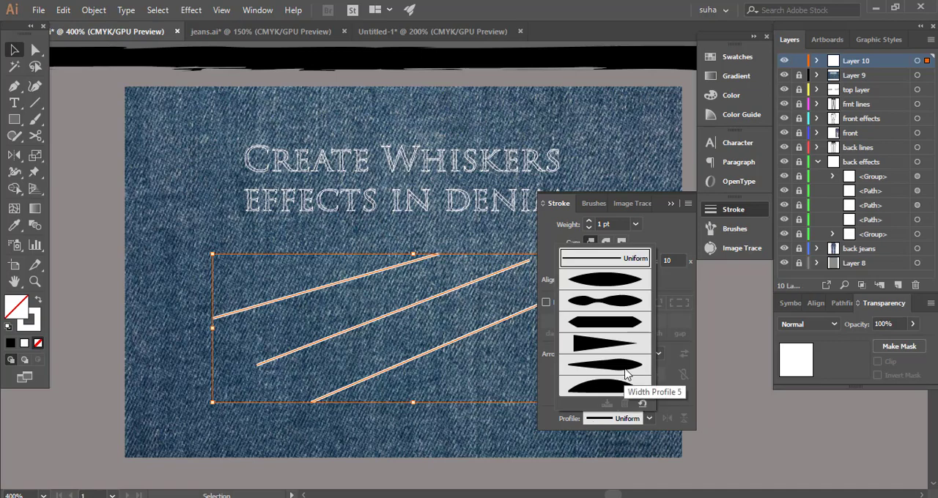
mouse_move(619, 374)
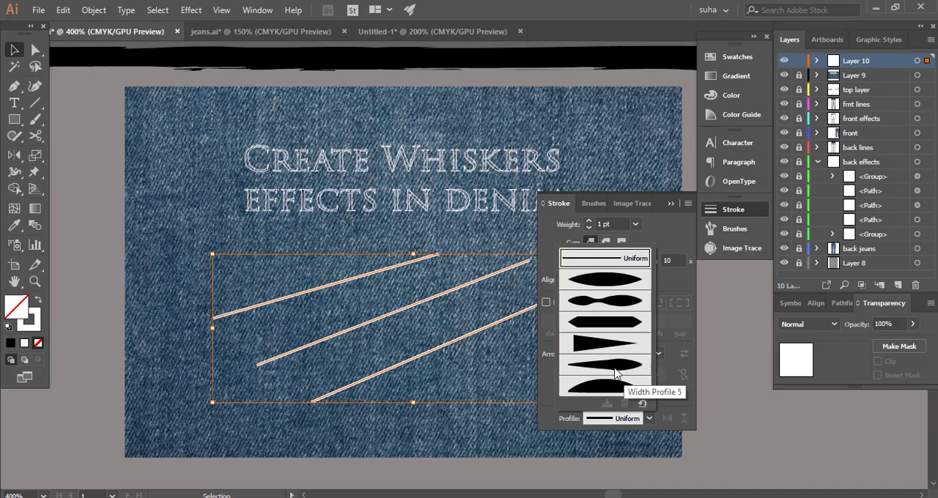
click(605, 366)
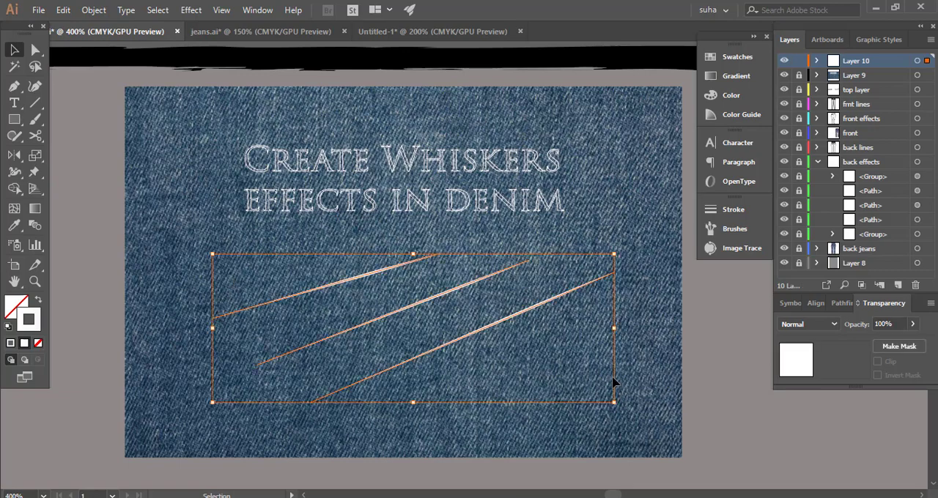
Apply a white linear gradient stroke with its right stop faded to 40% opacity.
click(736, 75)
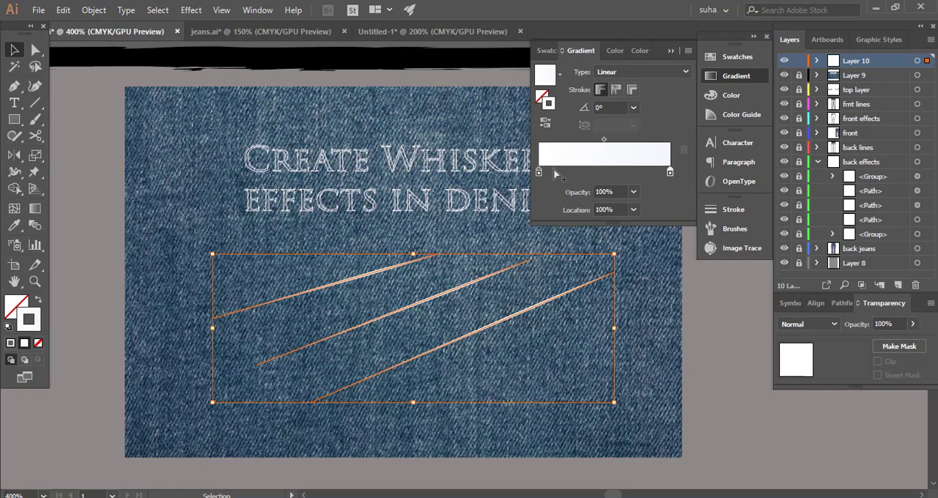
mouse_move(637, 175)
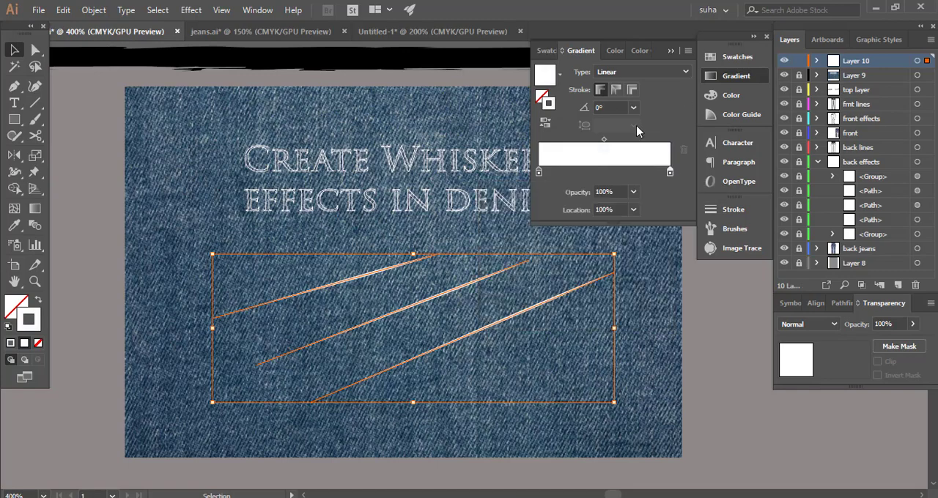
mouse_move(560, 167)
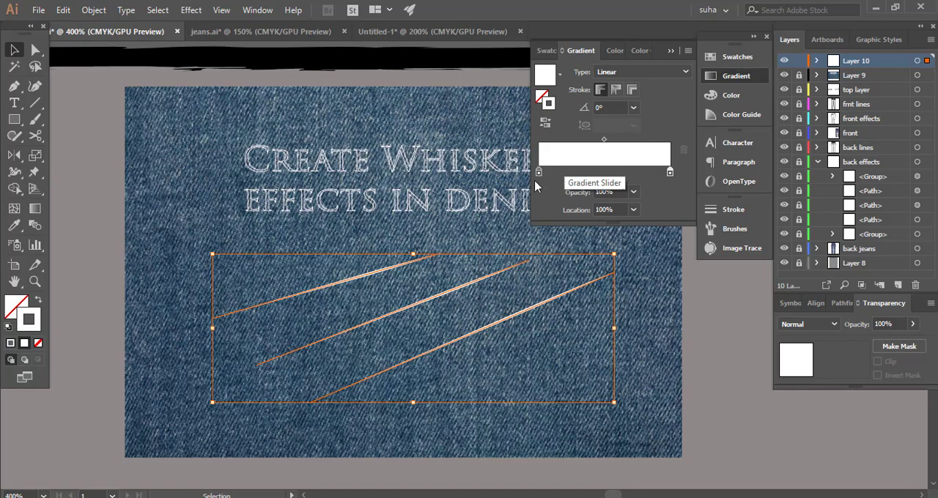
mouse_move(670, 173)
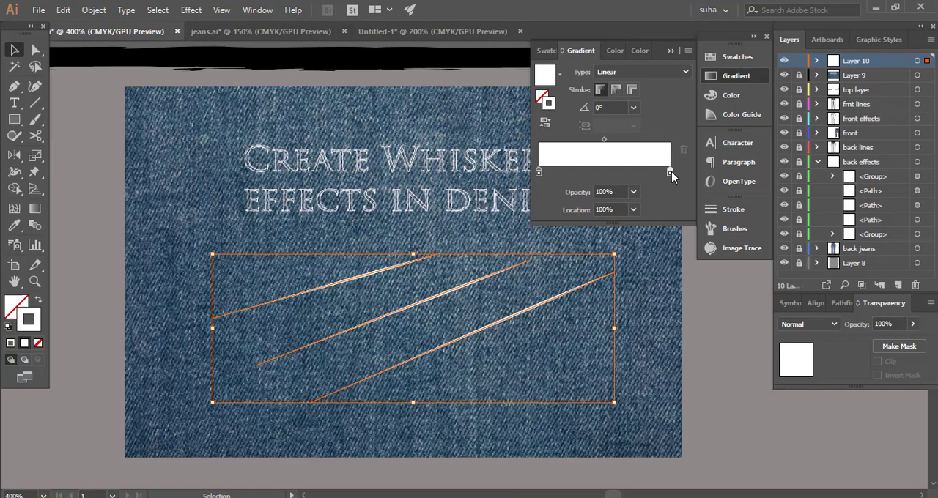
mouse_move(585, 192)
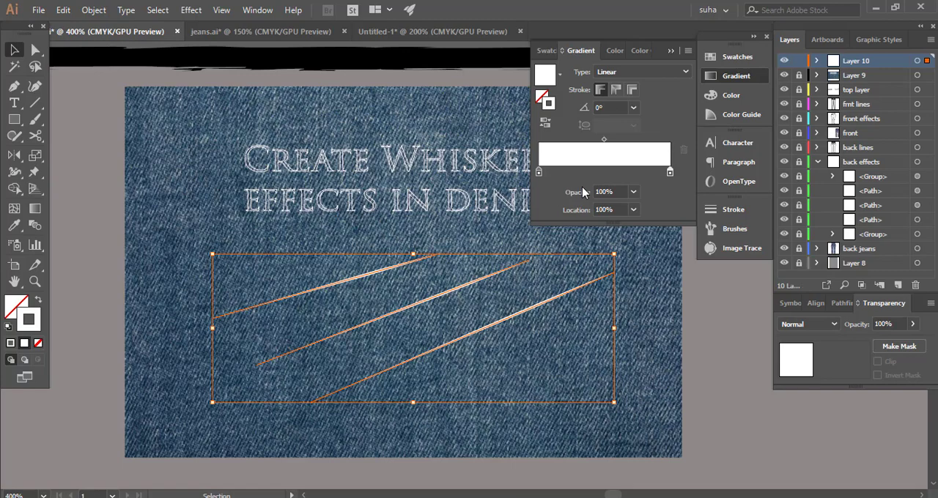
click(633, 191)
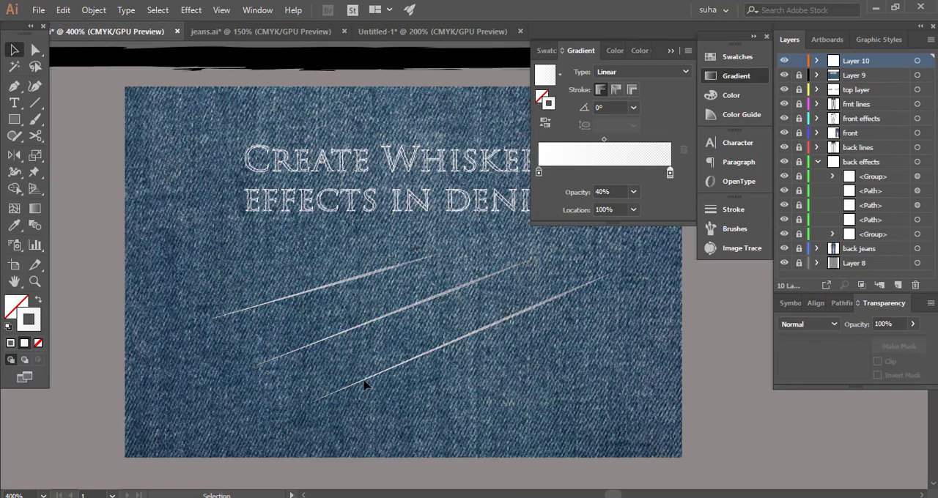
Reselect the three lines and move the gradient fade stop to about 77.95% location.
click(366, 385)
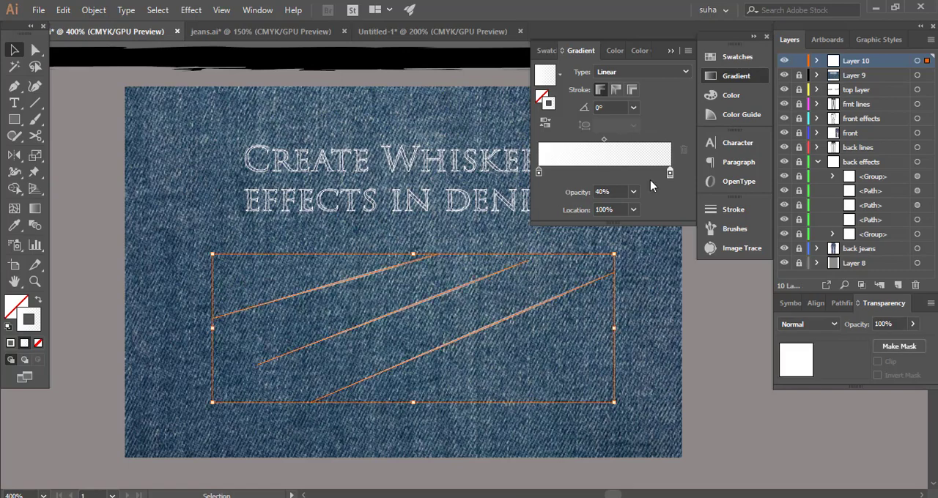
drag(669, 172, 618, 173)
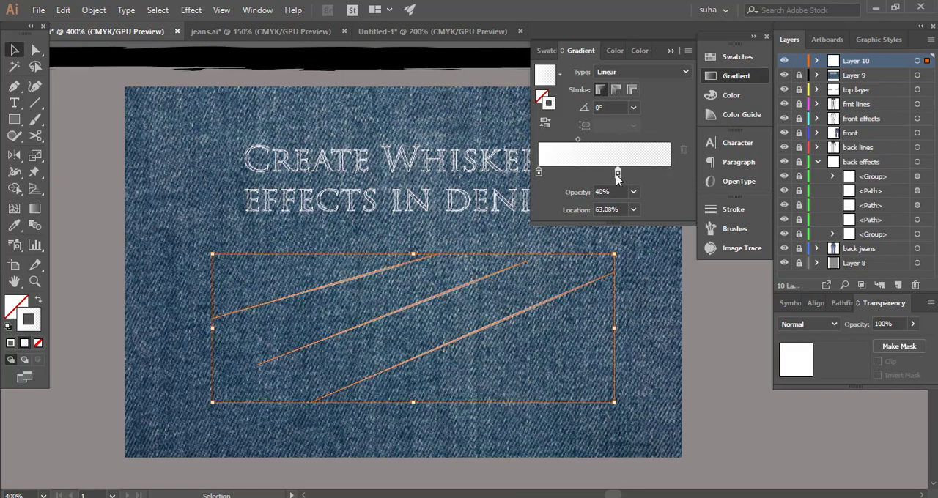
drag(618, 172, 598, 173)
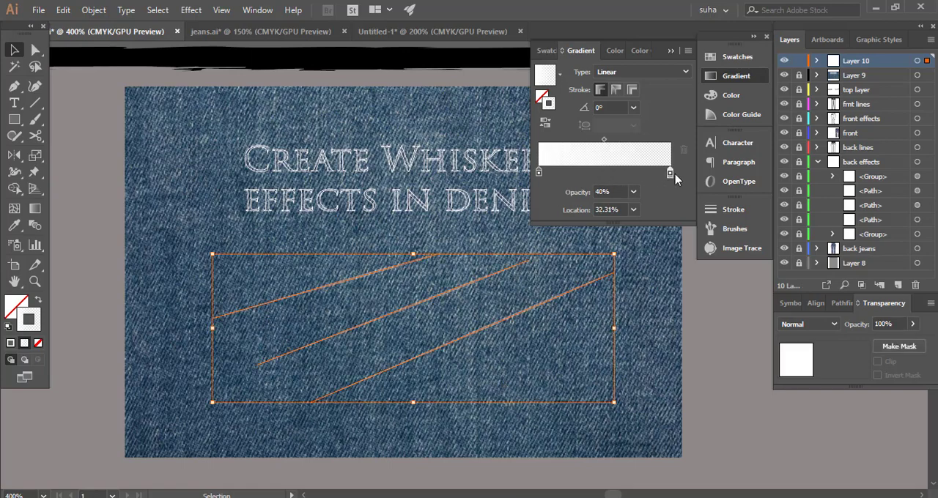
drag(670, 173, 640, 173)
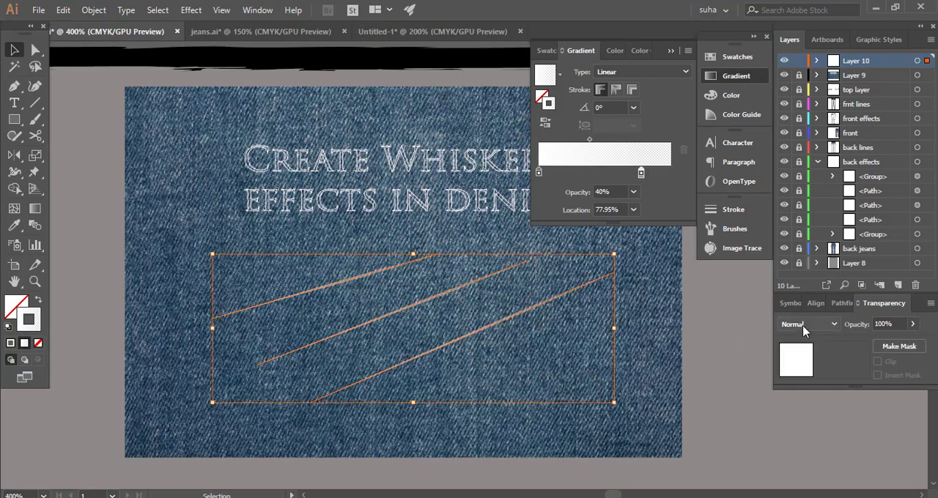
Blend the gradient lines in Soft Light from the Transparency panel.
click(806, 324)
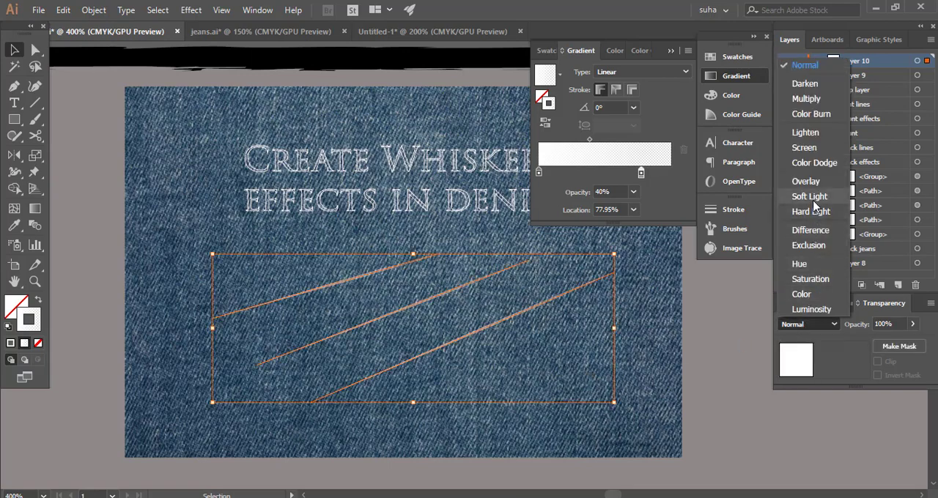
click(810, 197)
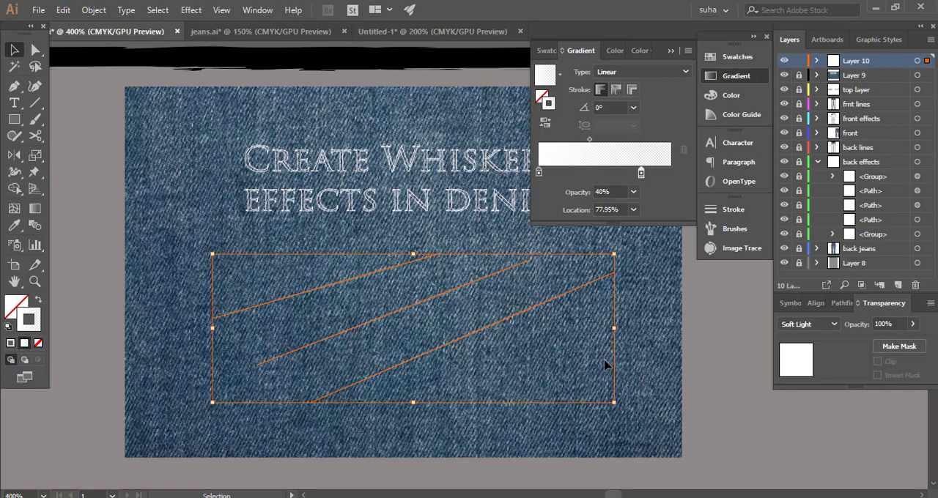